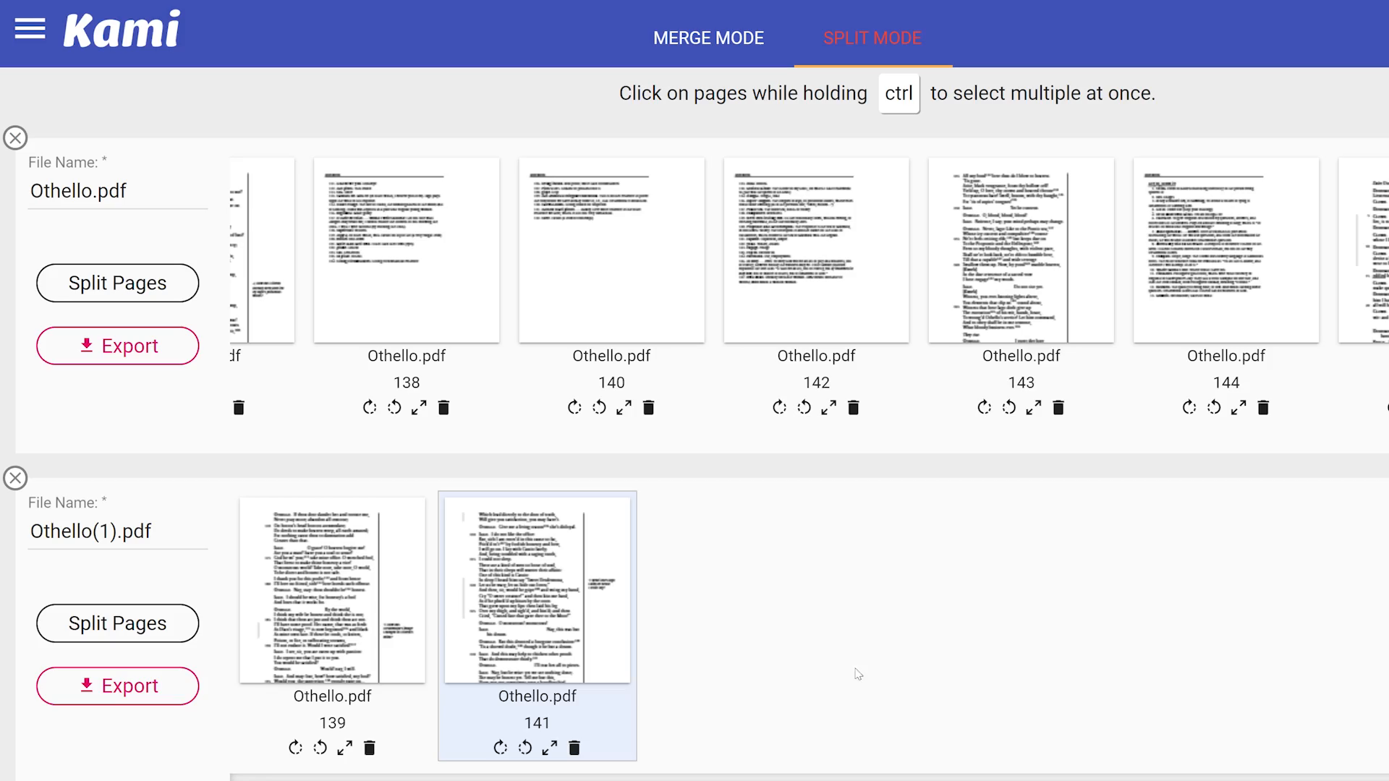
# - Export the split Othello page files, choosing Open In Kami as the destination
pyautogui.click(117, 346)
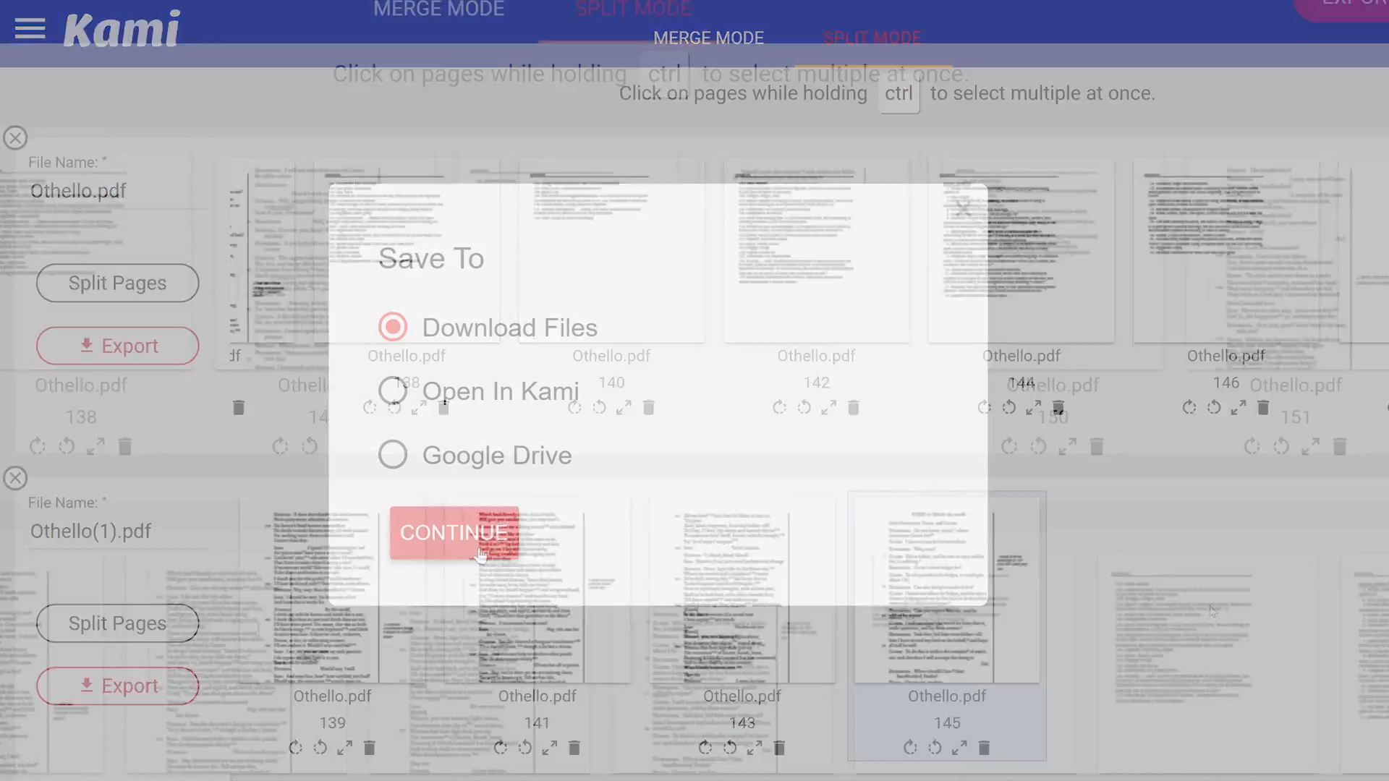
pyautogui.click(387, 391)
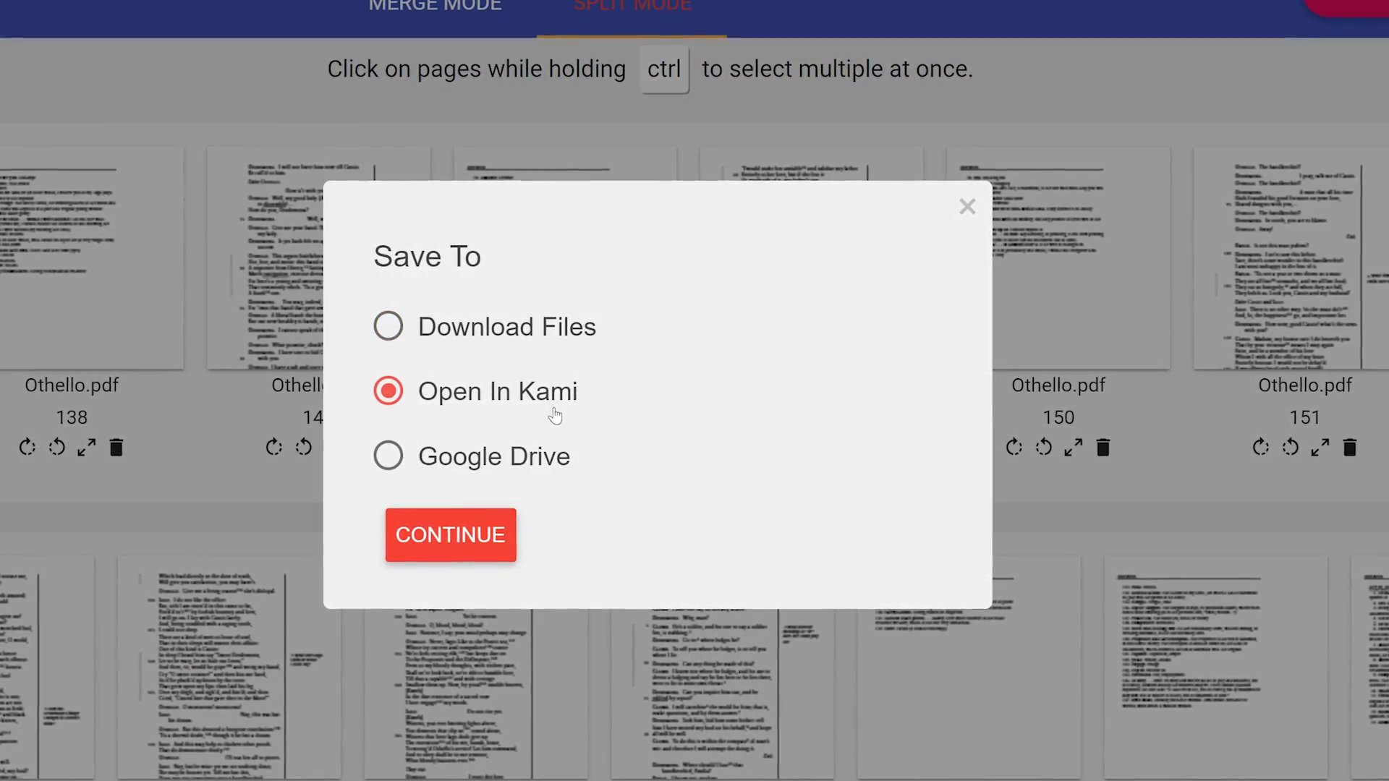
pyautogui.click(450, 536)
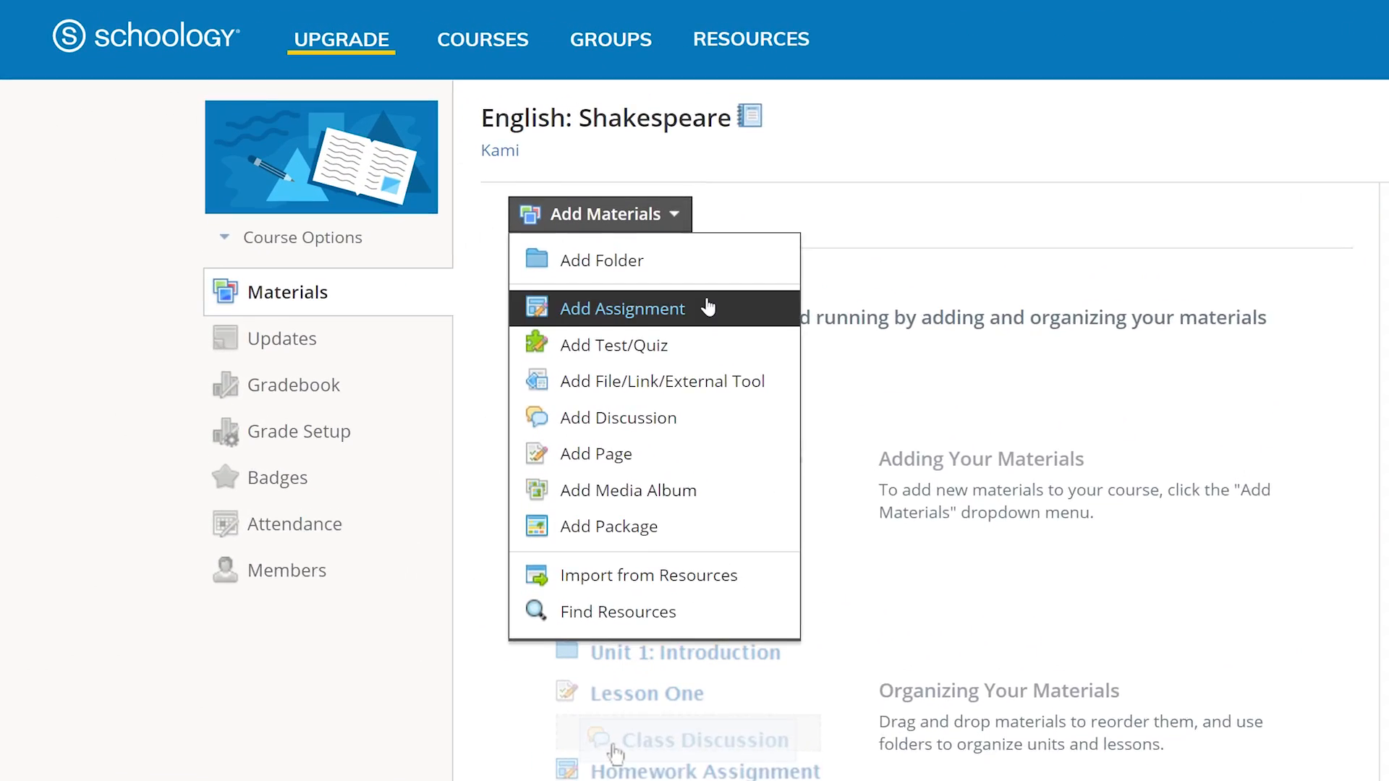
# - Start a new Schoology assignment for Othello Readthrough: Week 9
pyautogui.click(622, 308)
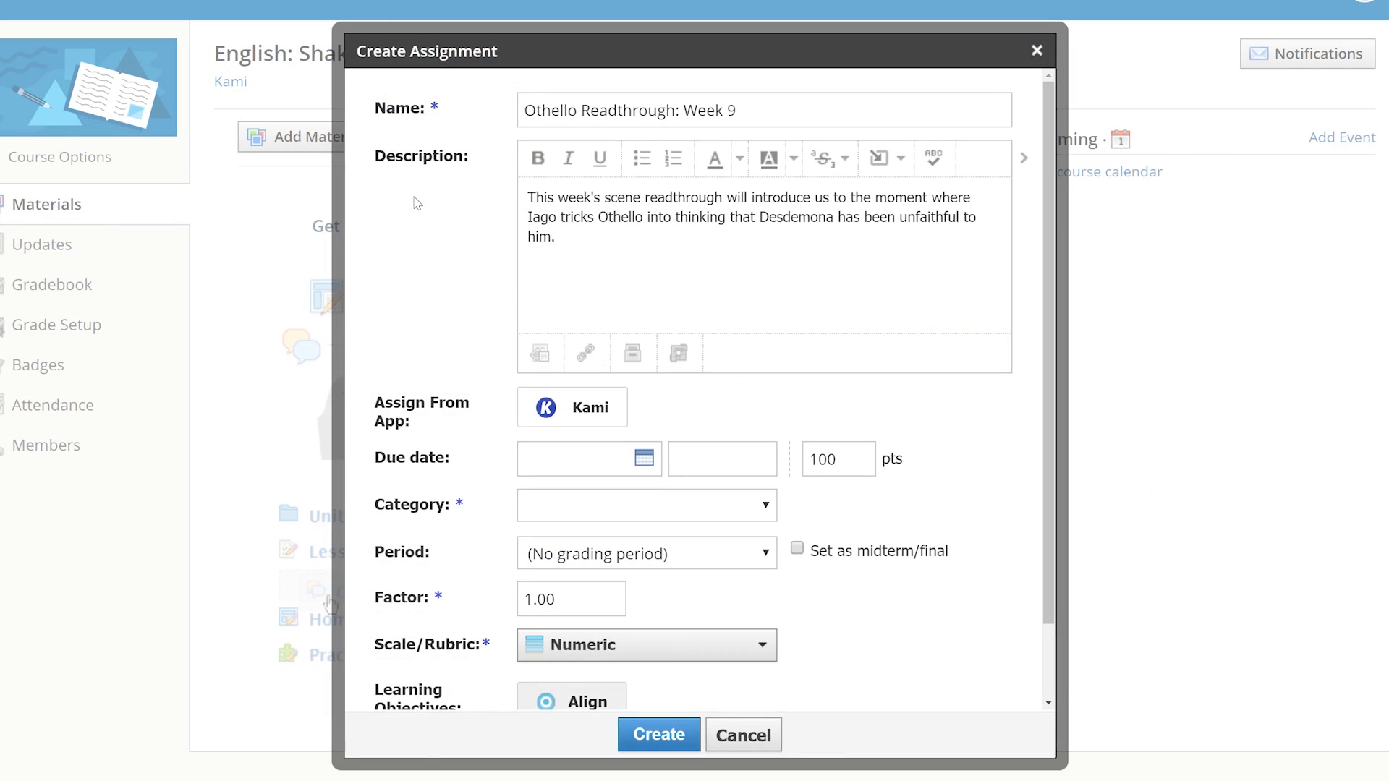
pyautogui.moveTo(572, 407)
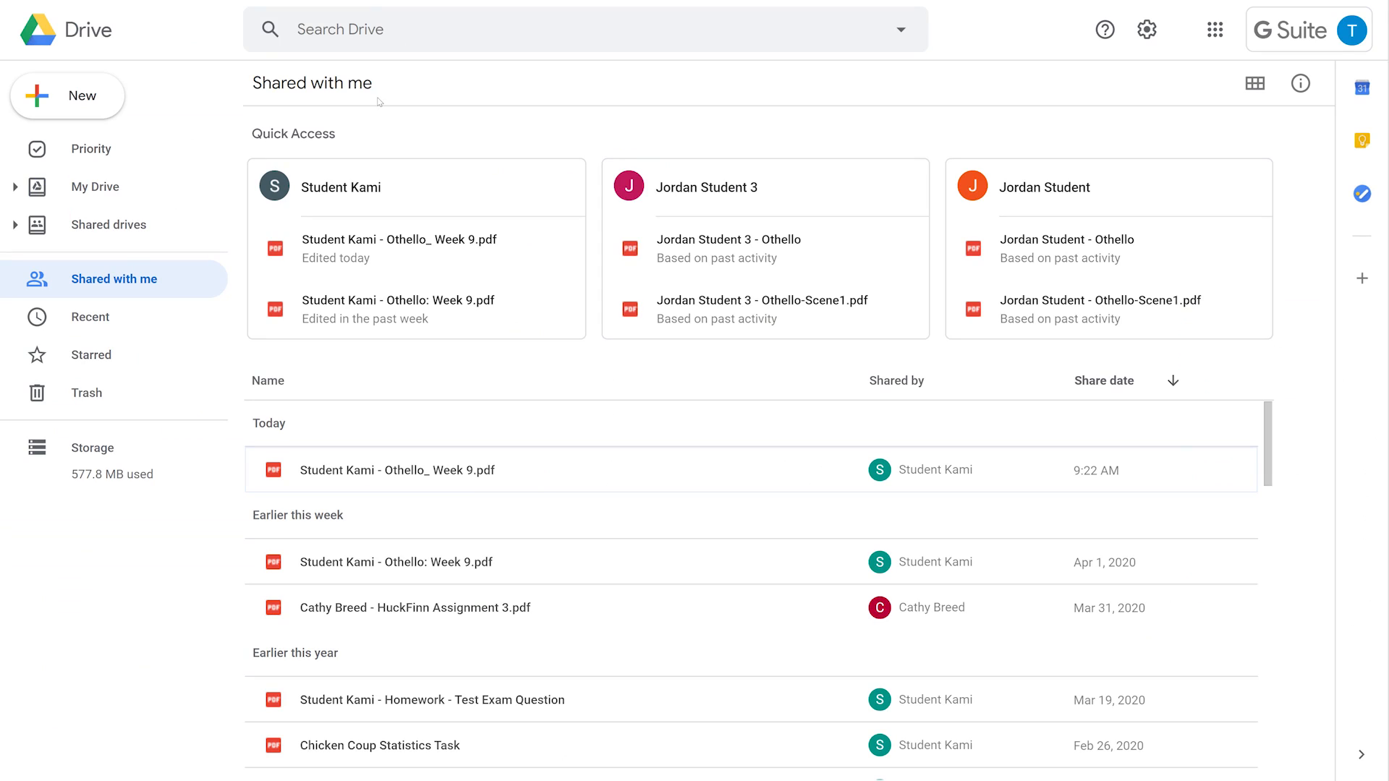
pyautogui.moveTo(548, 470)
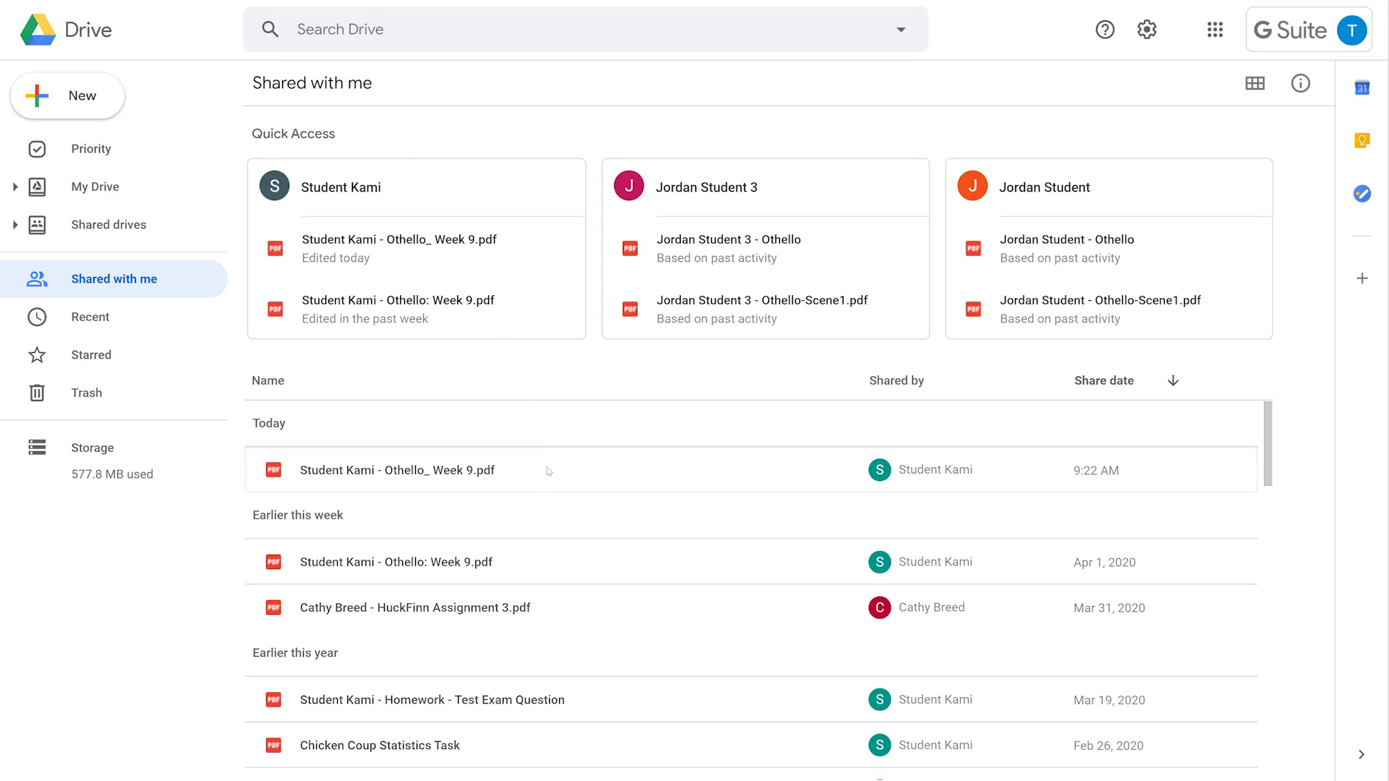
# - Open the shared Othello_ Week 9 PDF from Google Drive with Annotate with Kami
pyautogui.click(397, 469)
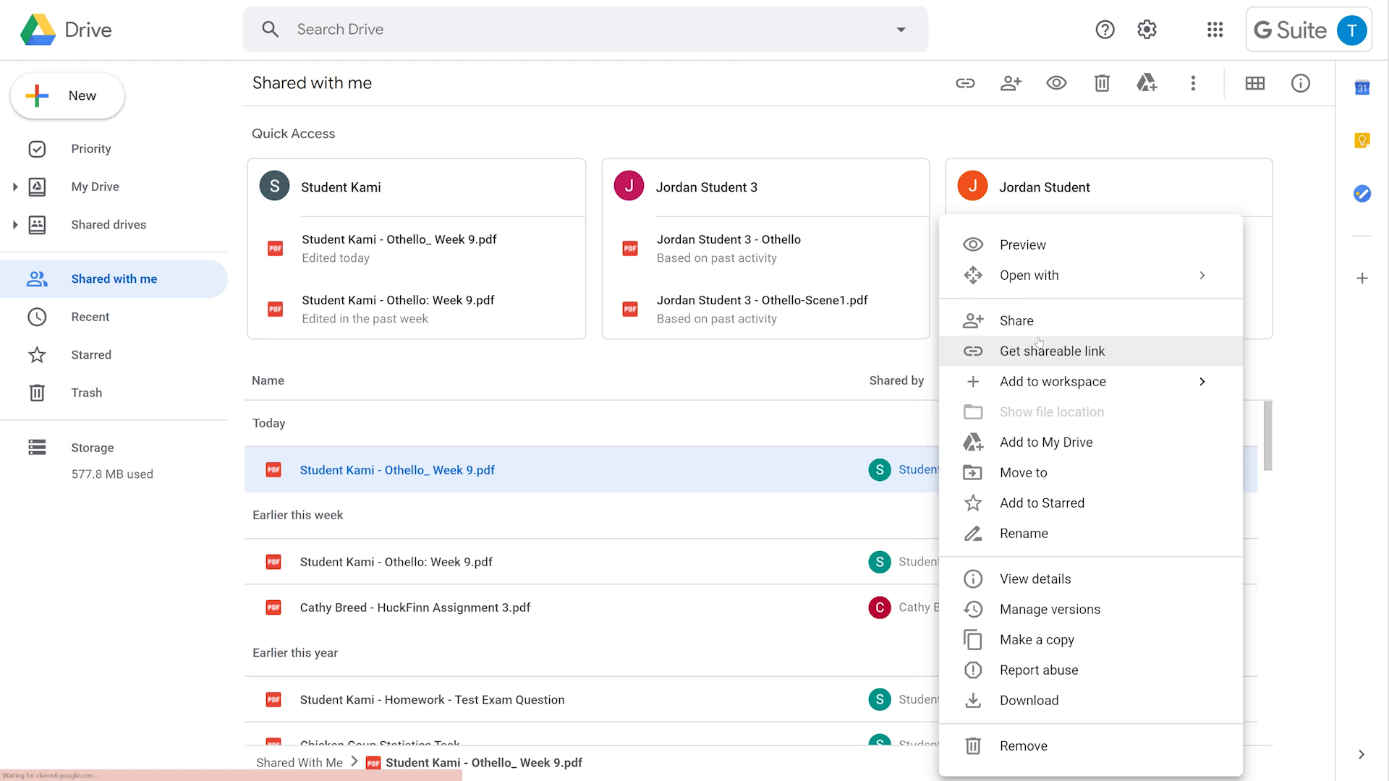
pyautogui.click(1030, 274)
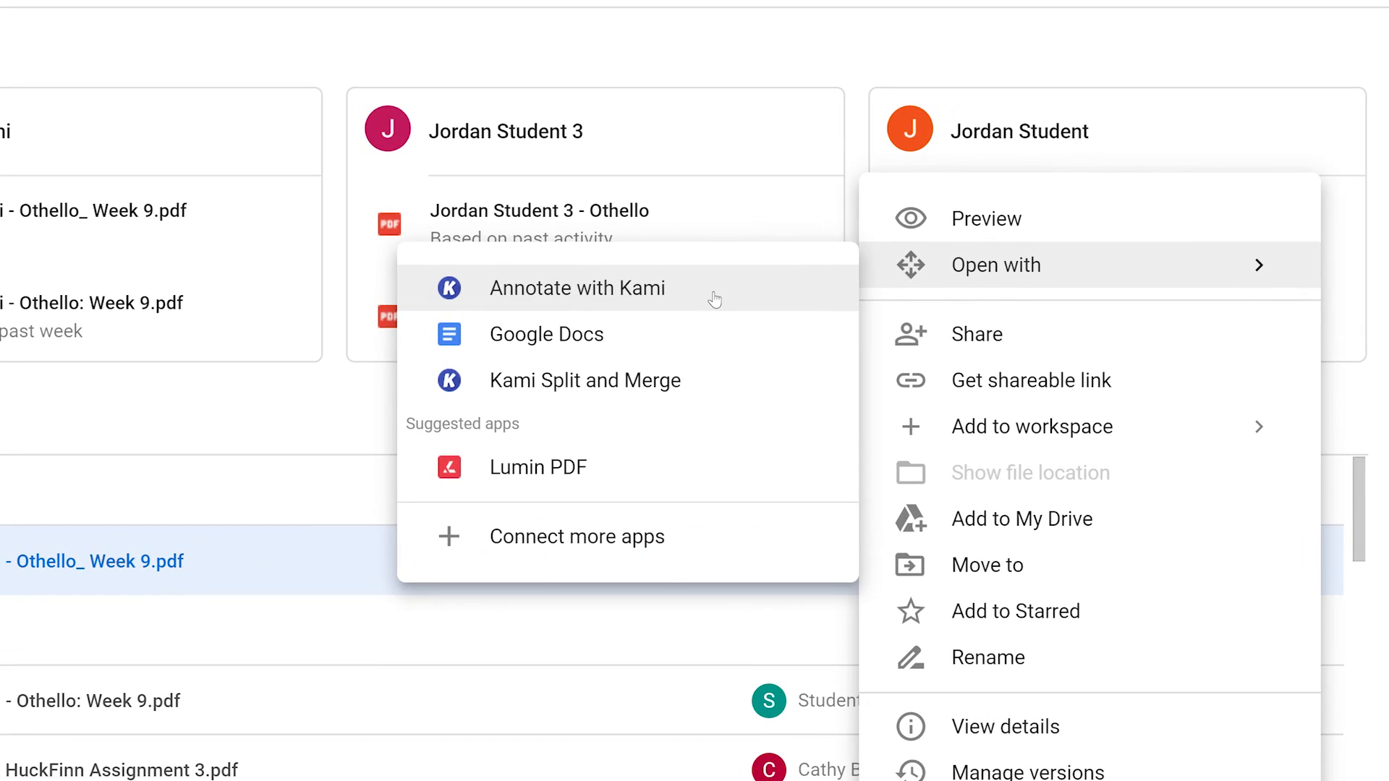
pyautogui.click(576, 288)
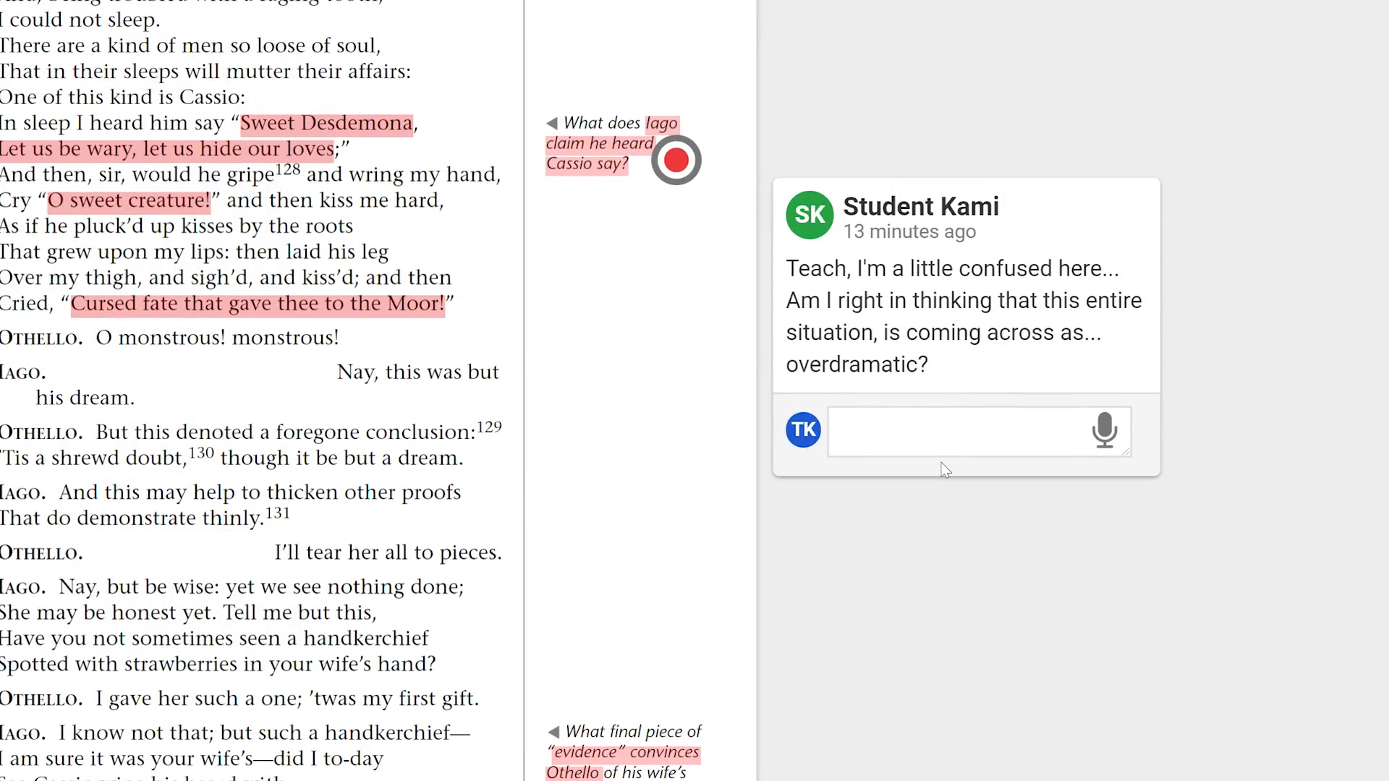
# - Reply to the student's comment: 'Yes, this does seem weird doesn't it?'
pyautogui.write("Yes, this does seem weird doesn't it?")
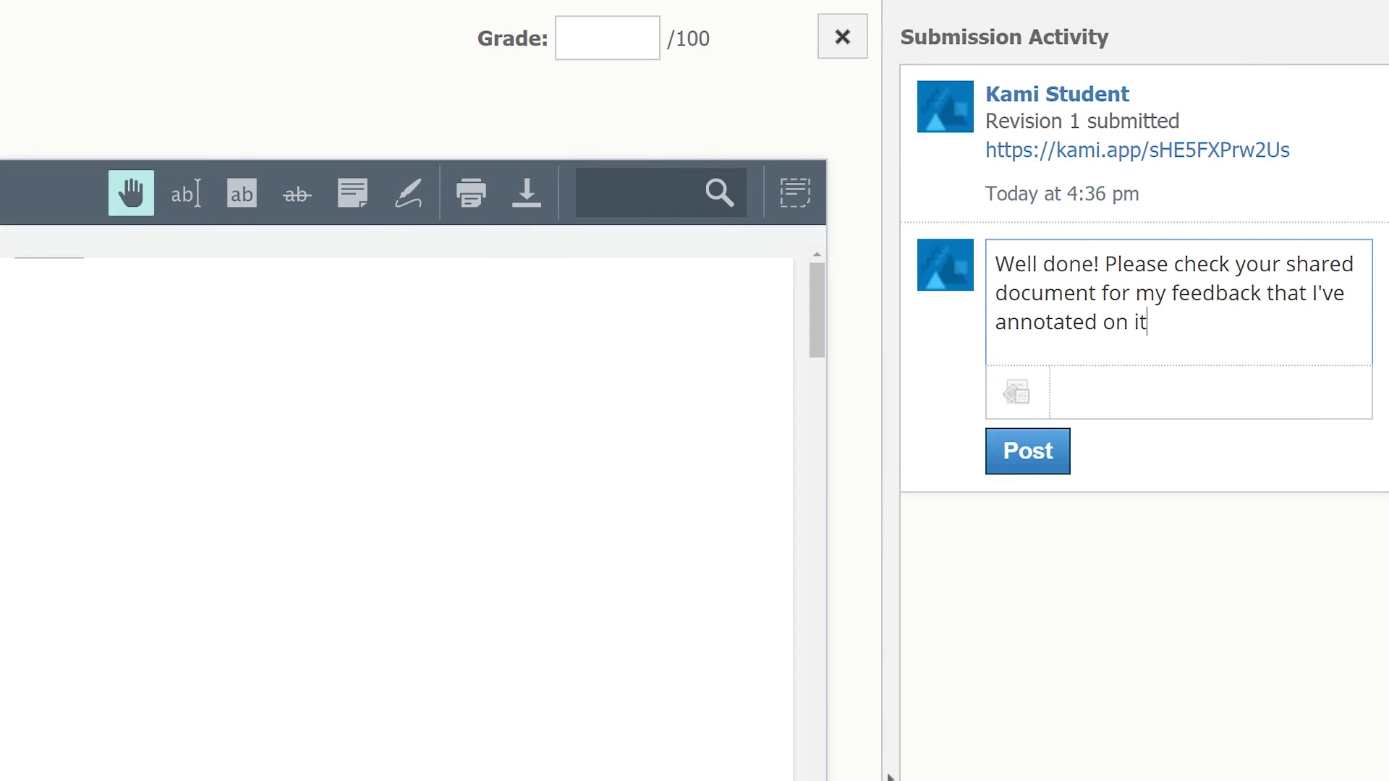
# - Finish the comment with '. :)', post it, and submit the 95 grade
pyautogui.write('. :)')
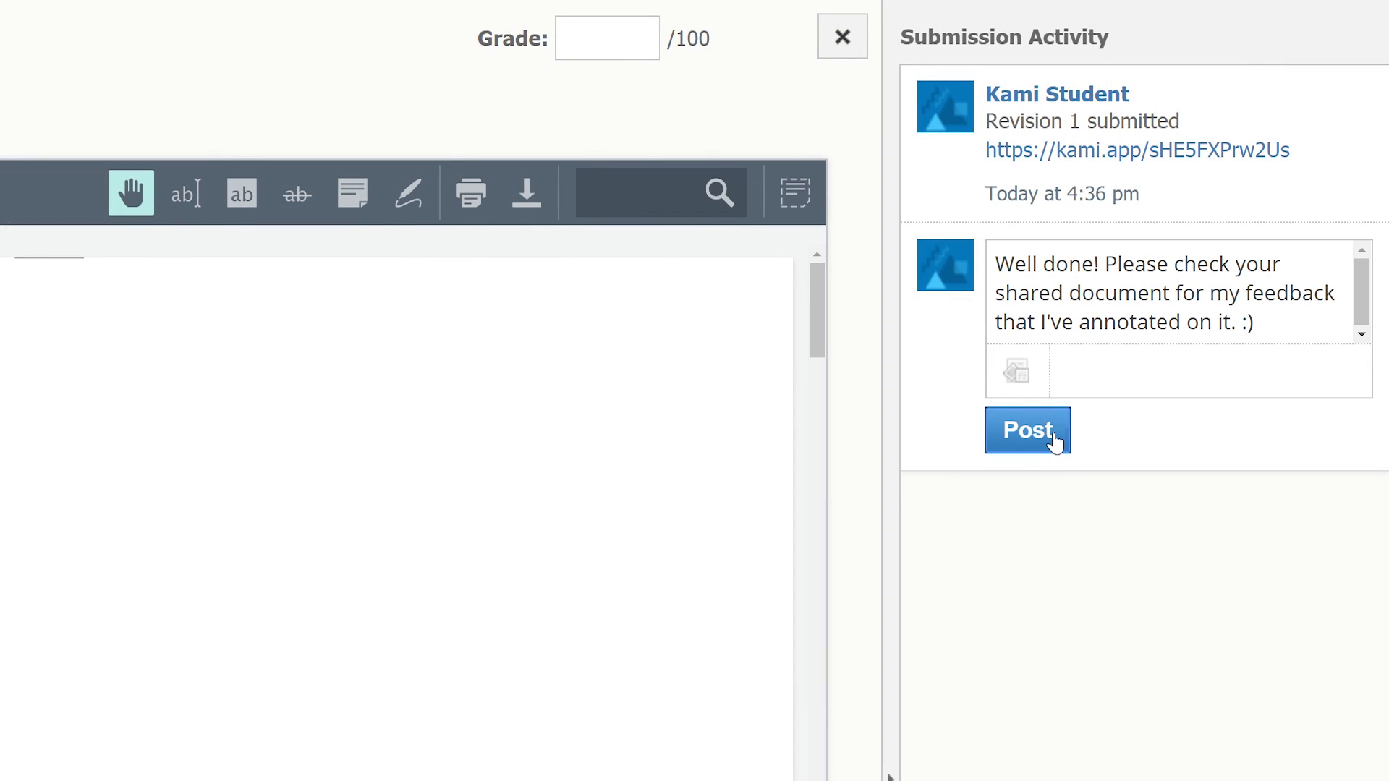
pyautogui.click(1027, 432)
pyautogui.write('95')
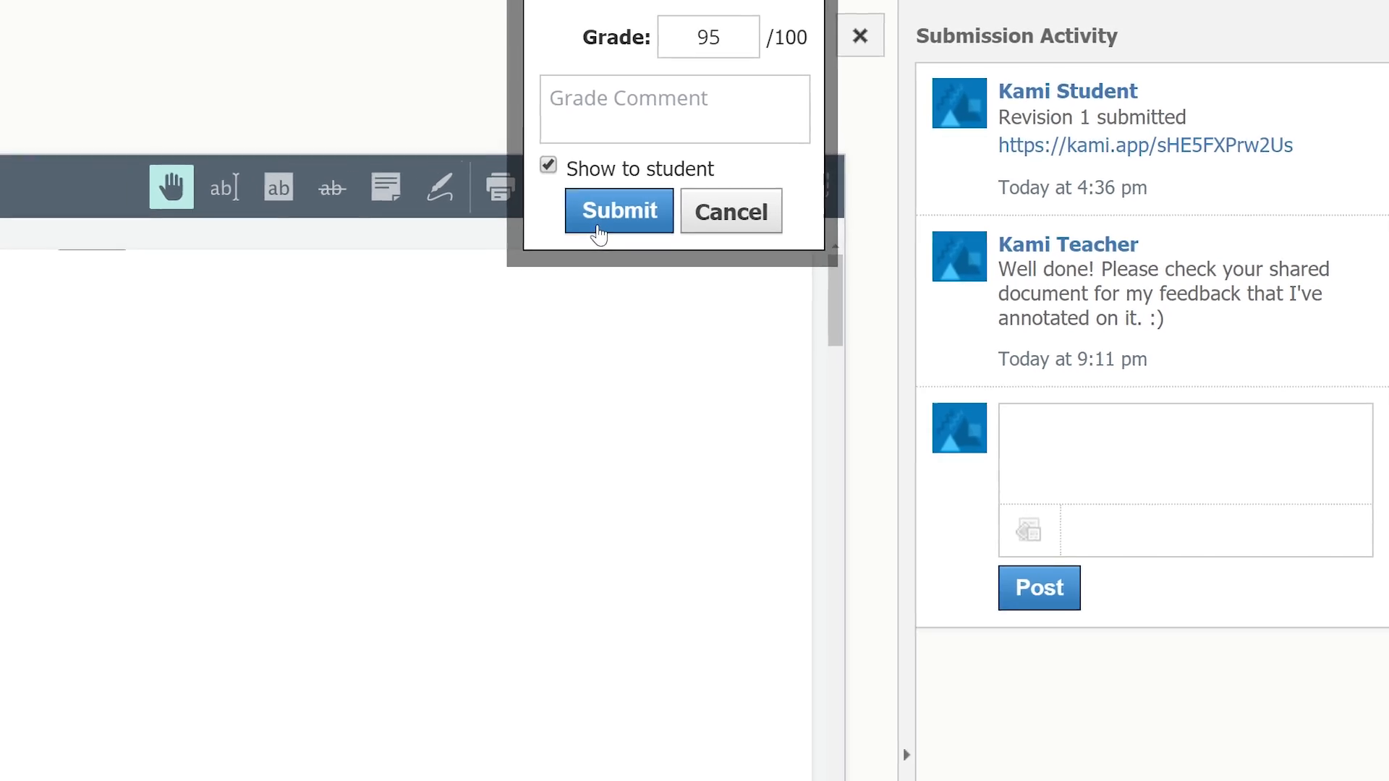
pyautogui.click(618, 211)
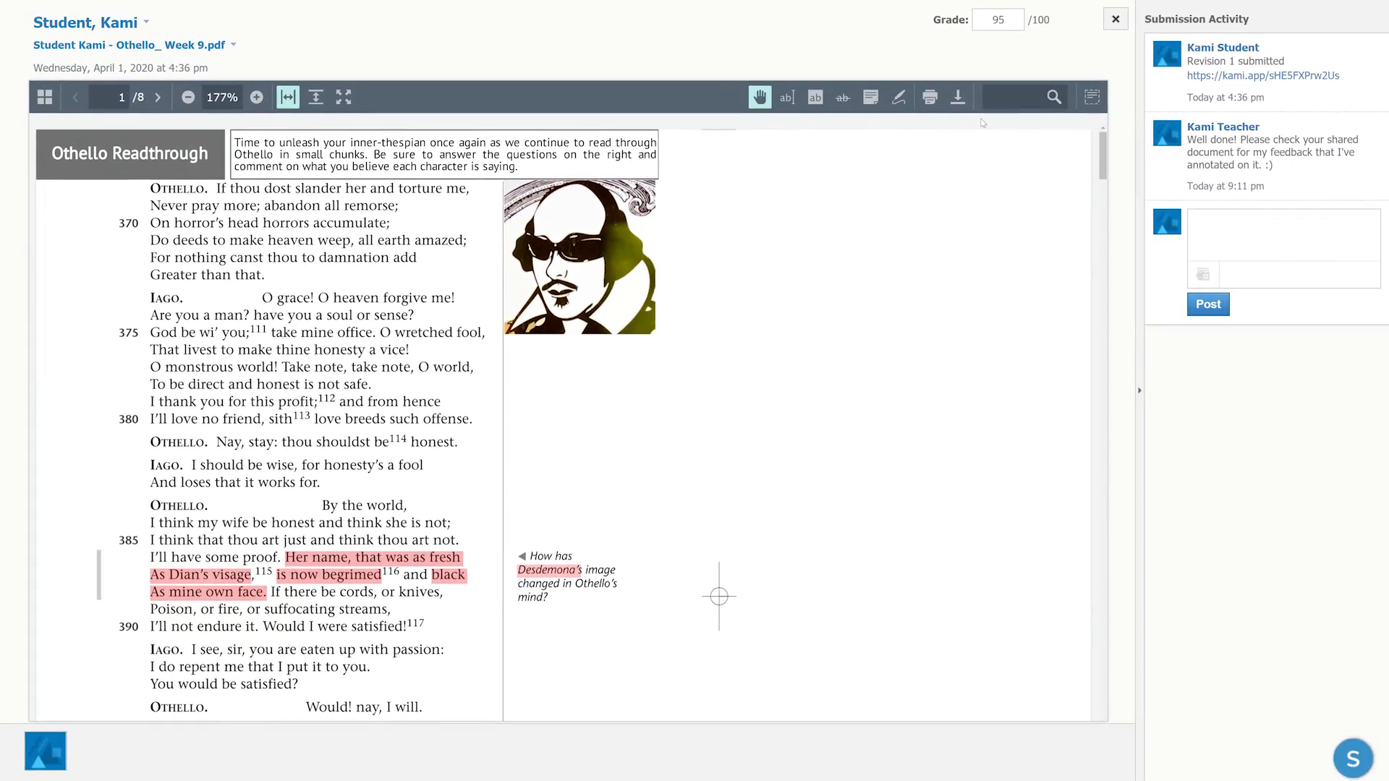